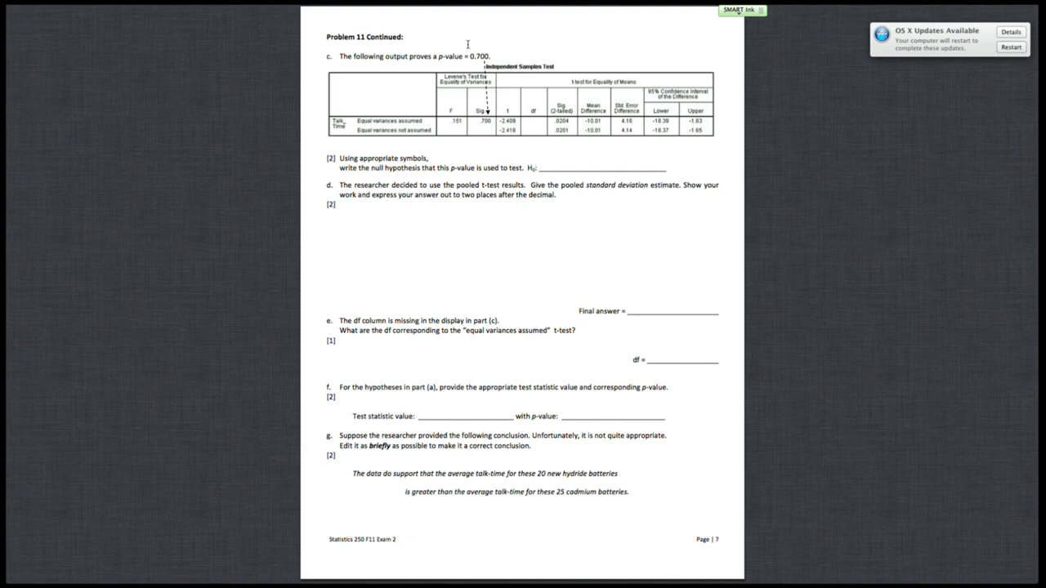
Step: Circle the Levene's test Sig. value .700 and extend the blue mark down the Sig. column
left_click_drag(470, 106, 490, 131)
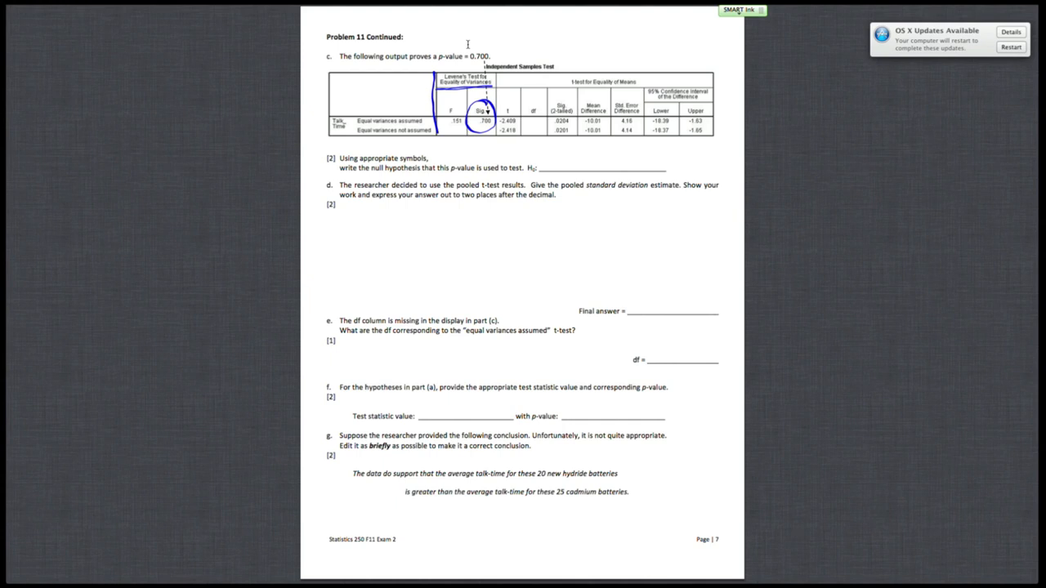
left_click_drag(491, 77, 494, 143)
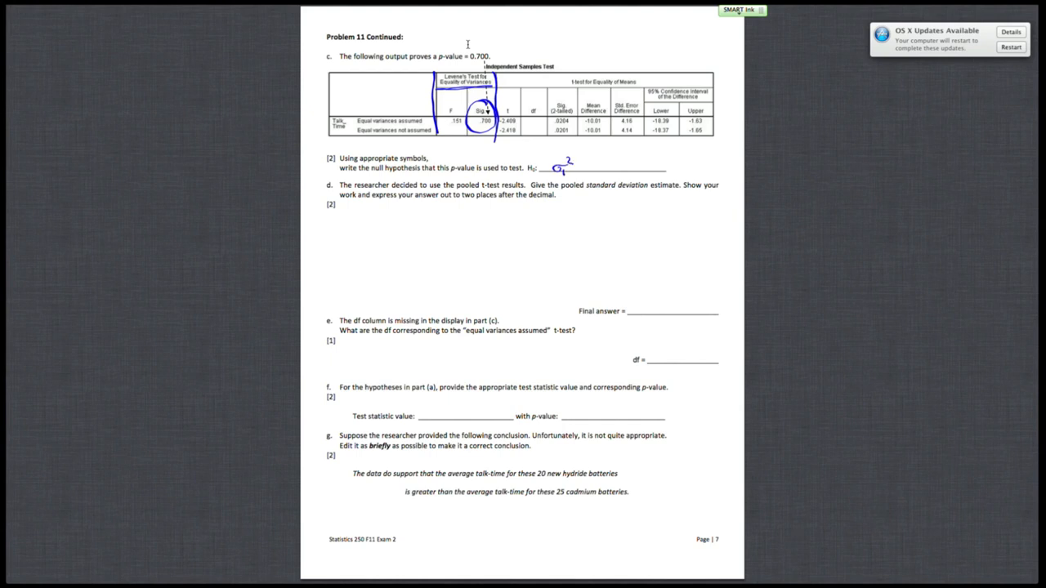
Step: Handwrite σ₁² in blue ink on the H₀ line below the output table
left_click_drag(580, 167, 604, 168)
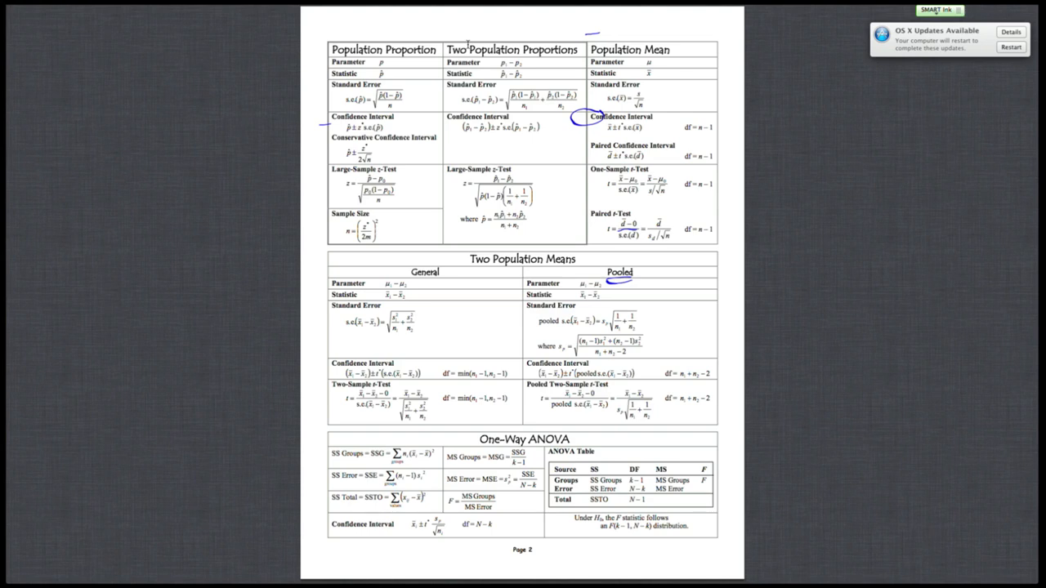
Step: Draw a blue curved mark beside the pooled standard deviation s_p formula
left_click_drag(573, 335, 597, 360)
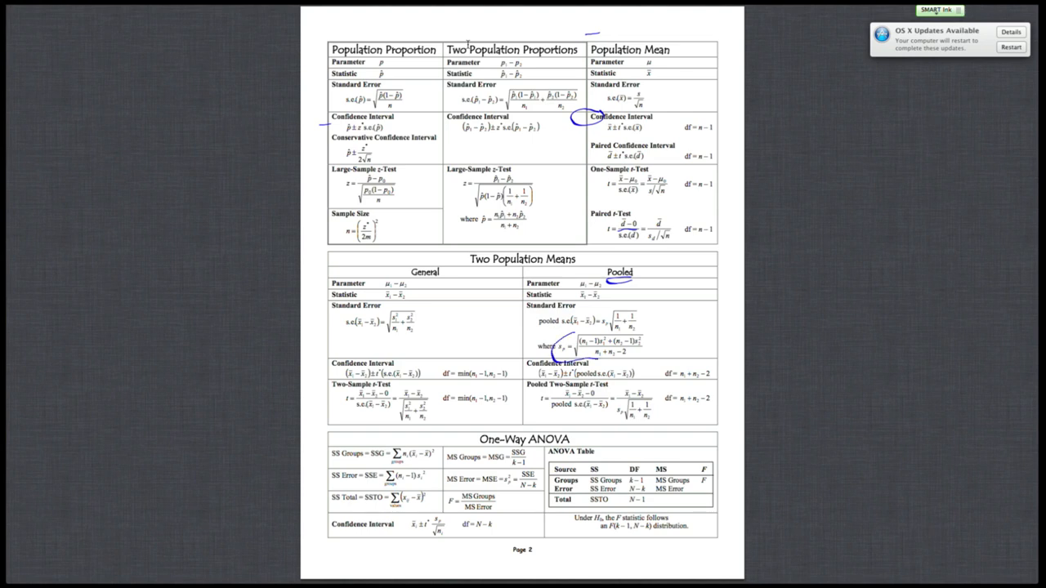